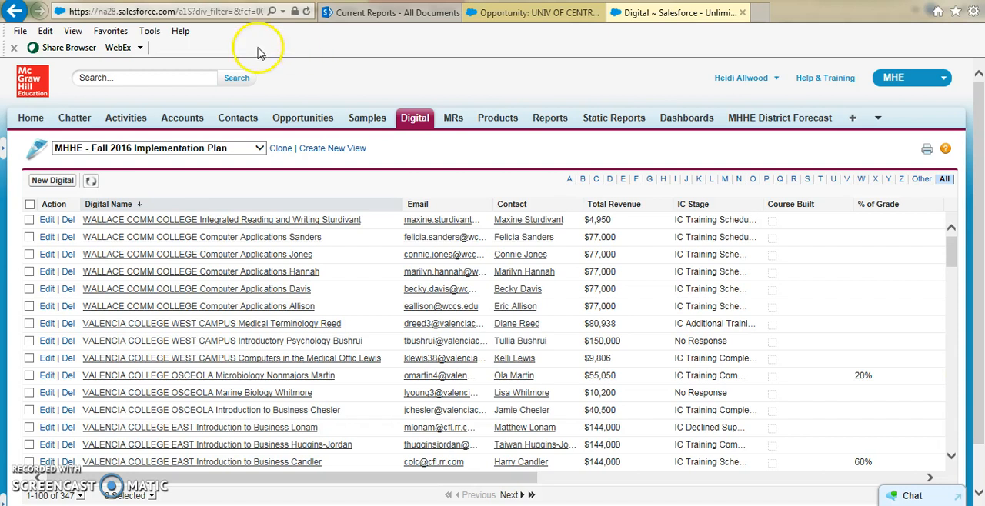
mouse_move(413, 144)
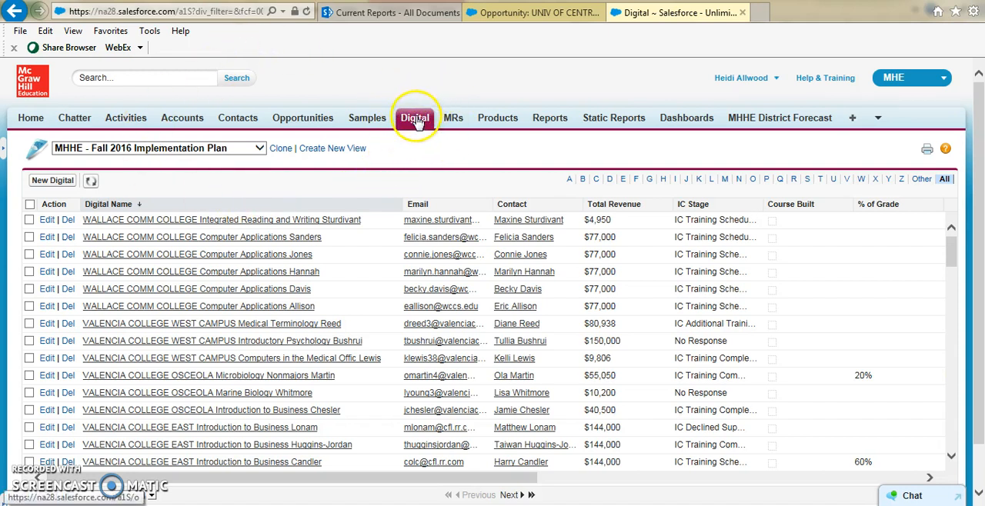
Step: Go to the Digital home page and choose the Fall 2016 Implementation Plan view
left_click(415, 118)
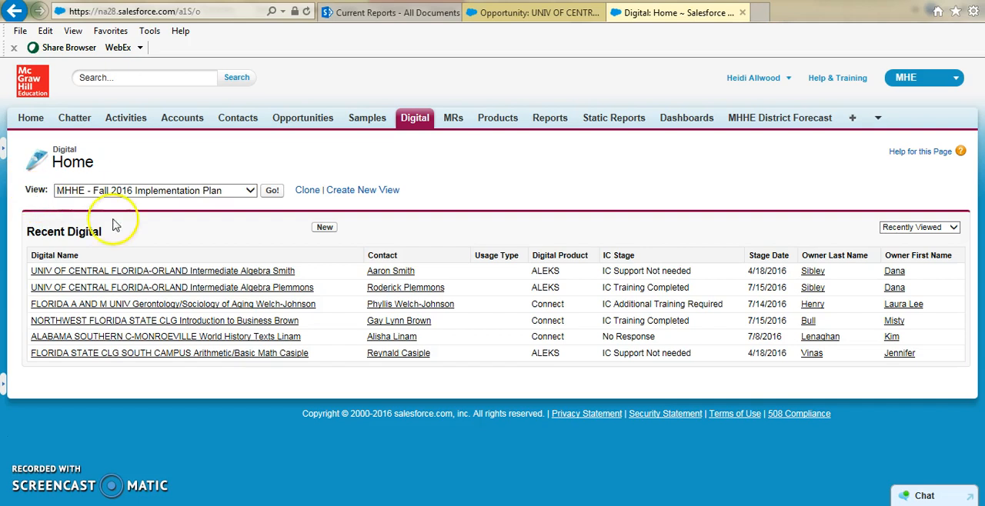
left_click(248, 190)
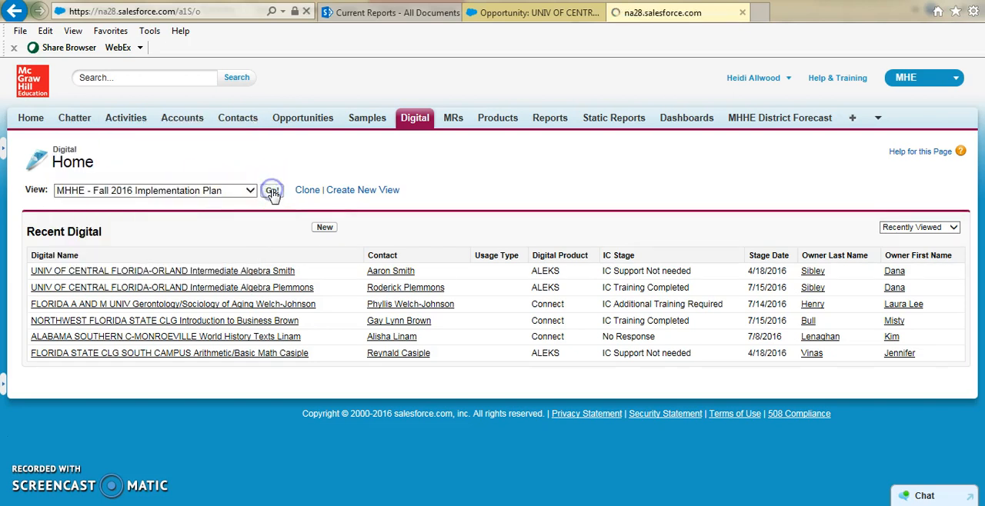
Step: Load the MHHE - Fall 2016 Implementation Plan list of 347 Digital records
left_click(272, 190)
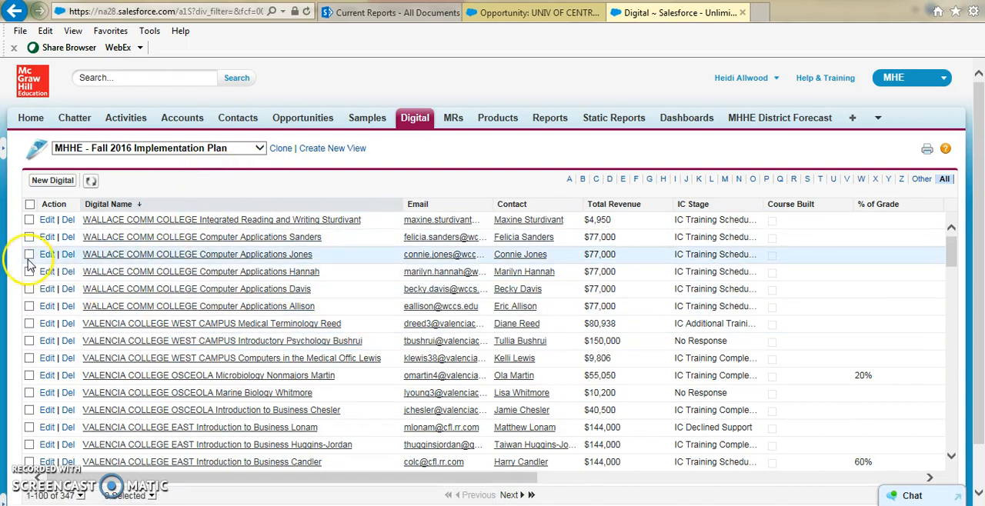
mouse_move(29, 262)
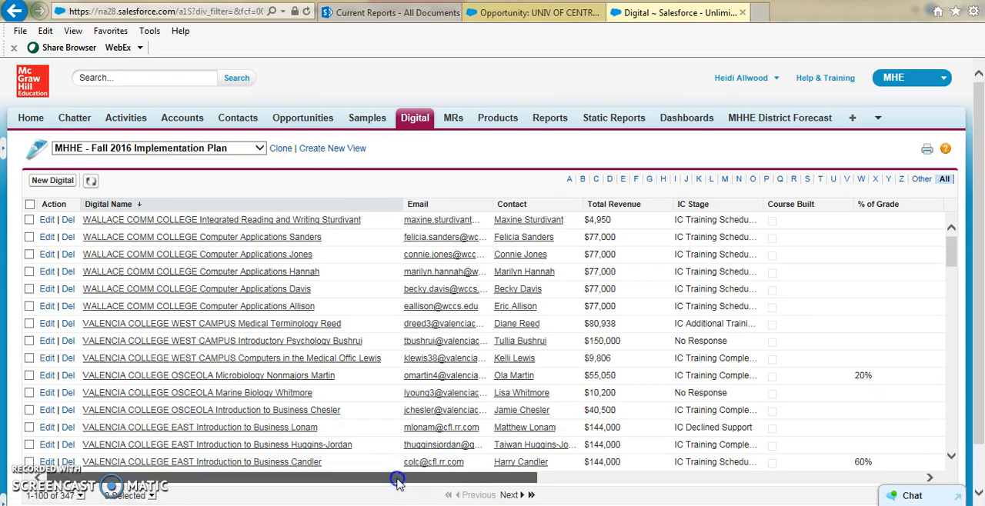
left_click_drag(398, 477, 592, 477)
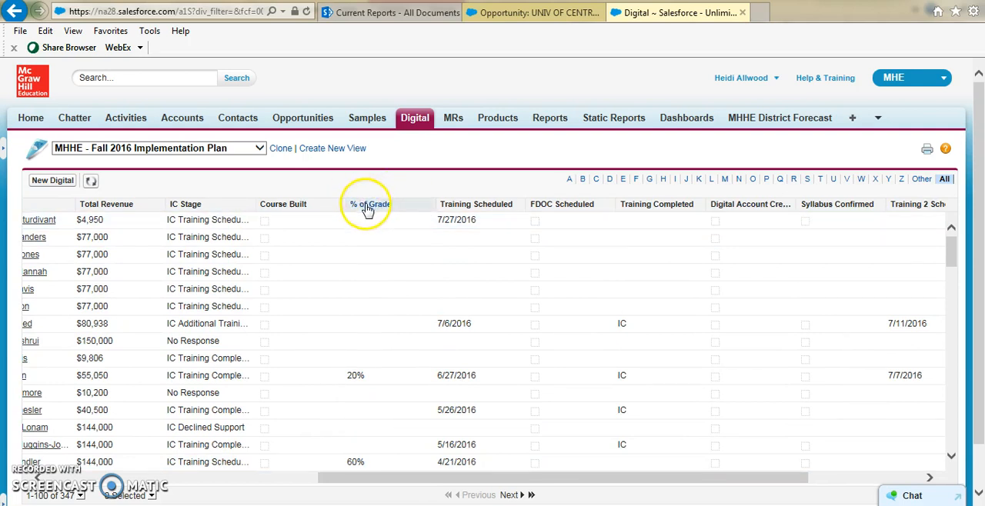
mouse_move(370, 204)
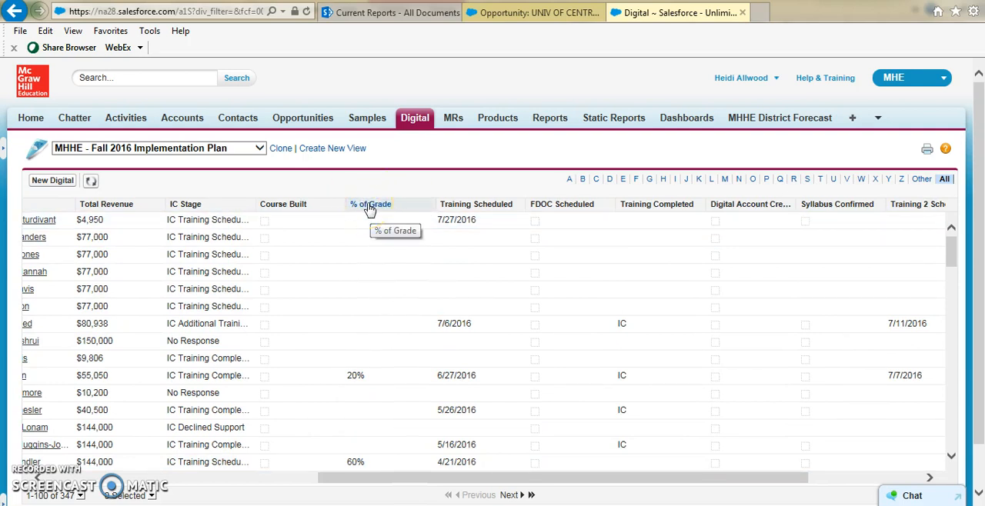
mouse_move(488, 213)
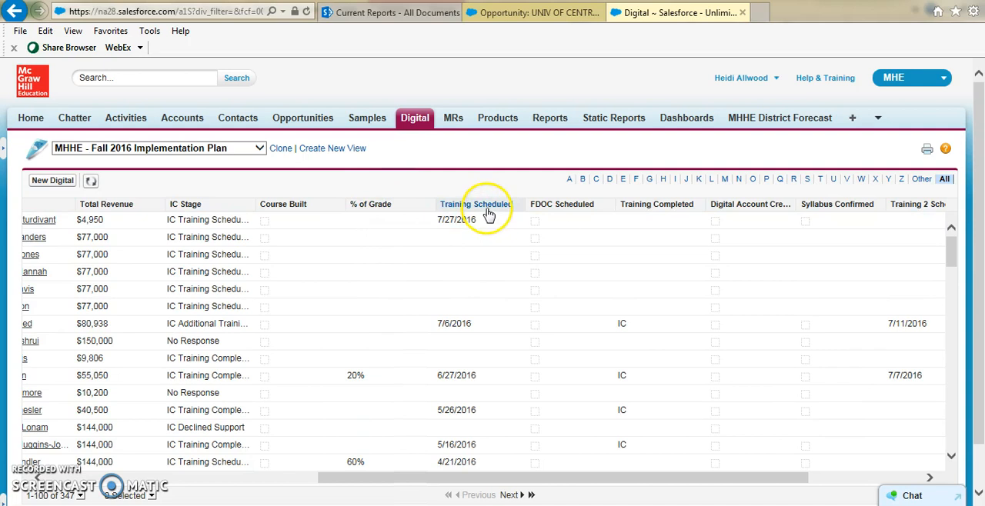
mouse_move(569, 221)
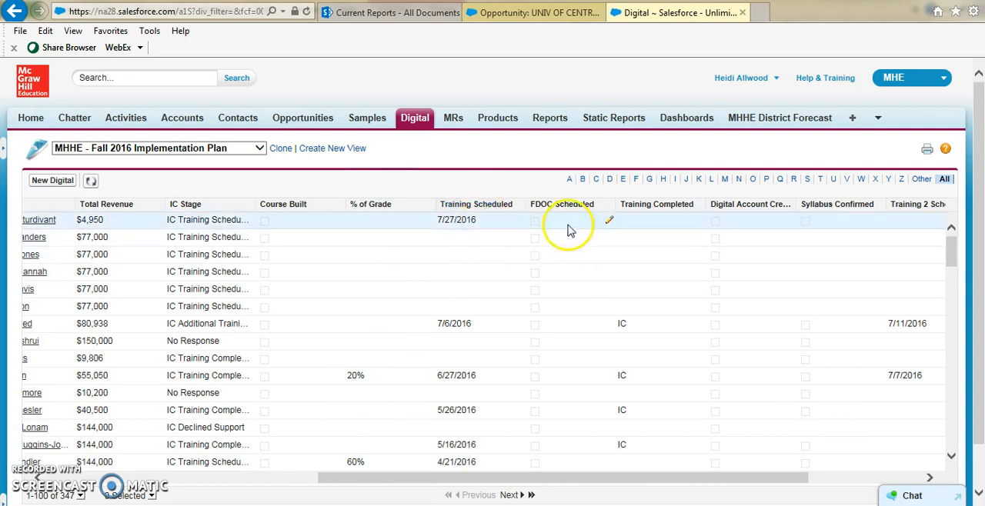
mouse_move(556, 267)
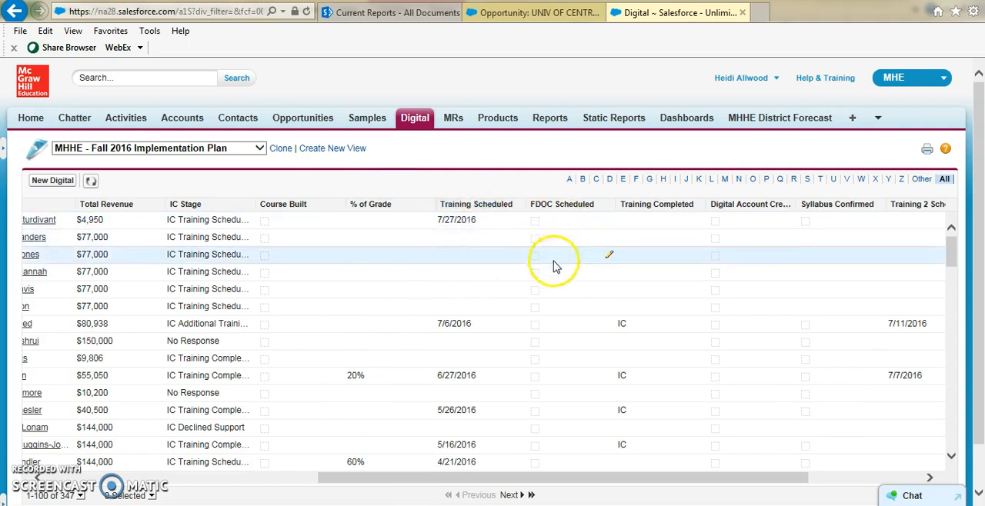
mouse_move(648, 237)
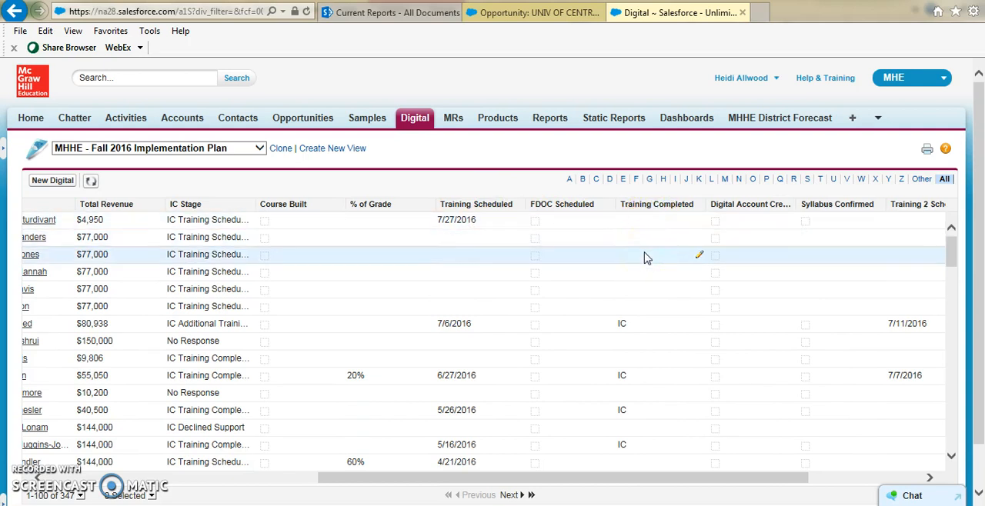
mouse_move(473, 276)
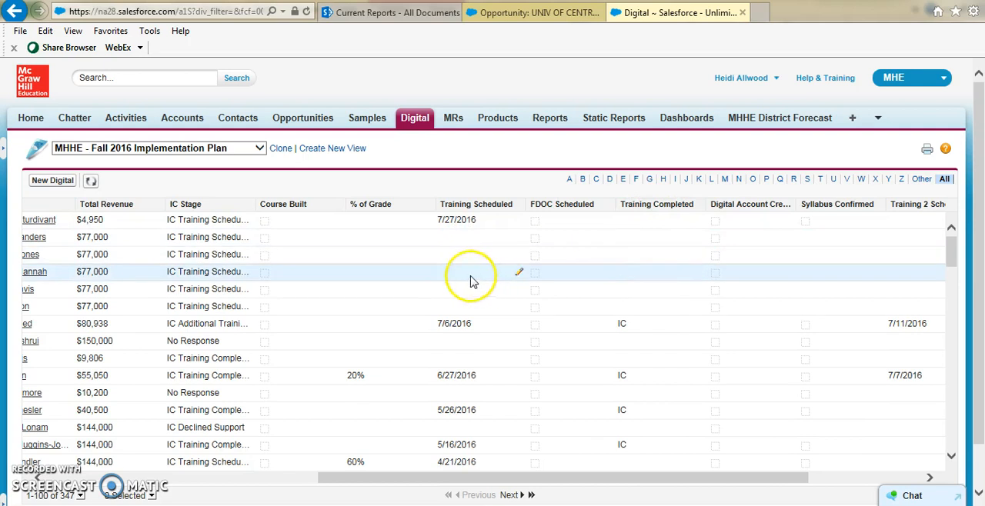
mouse_move(521, 237)
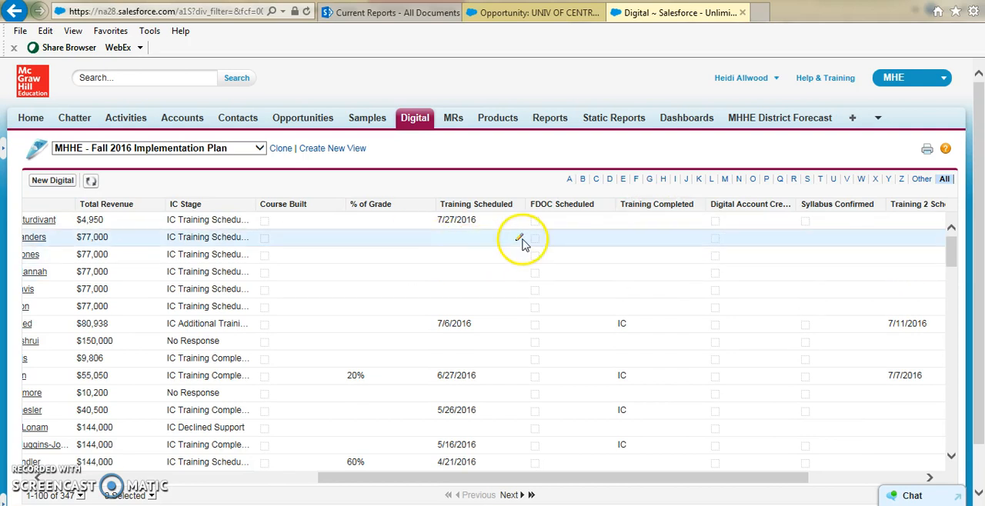
mouse_move(294, 238)
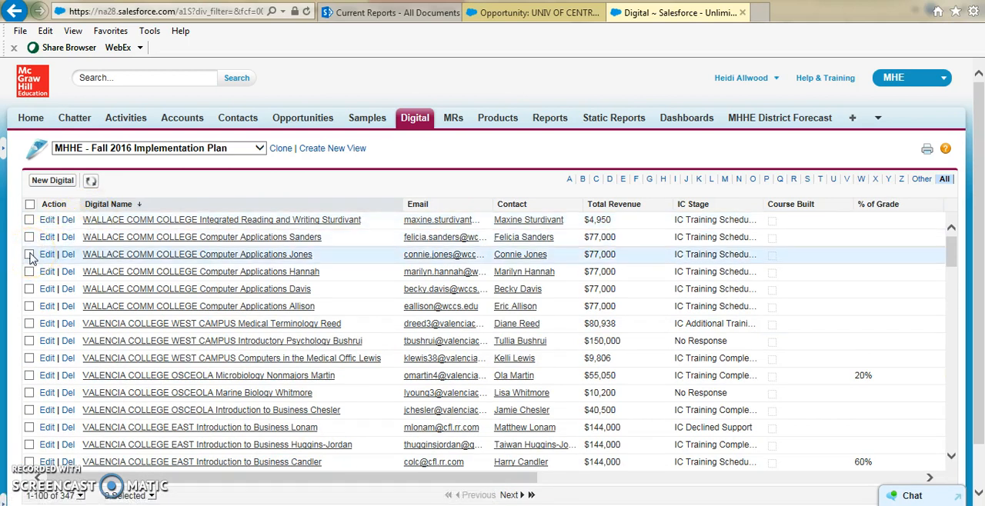
mouse_move(881, 277)
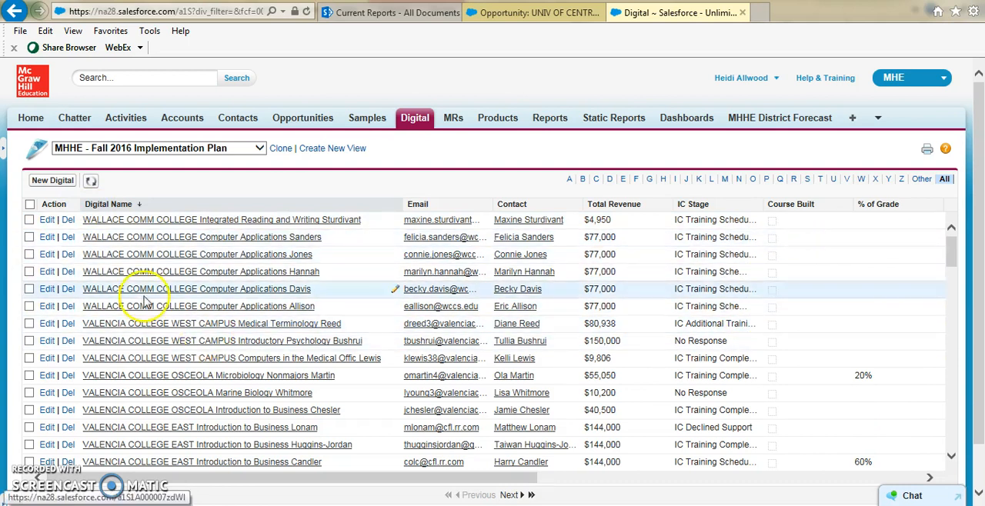
mouse_move(104, 260)
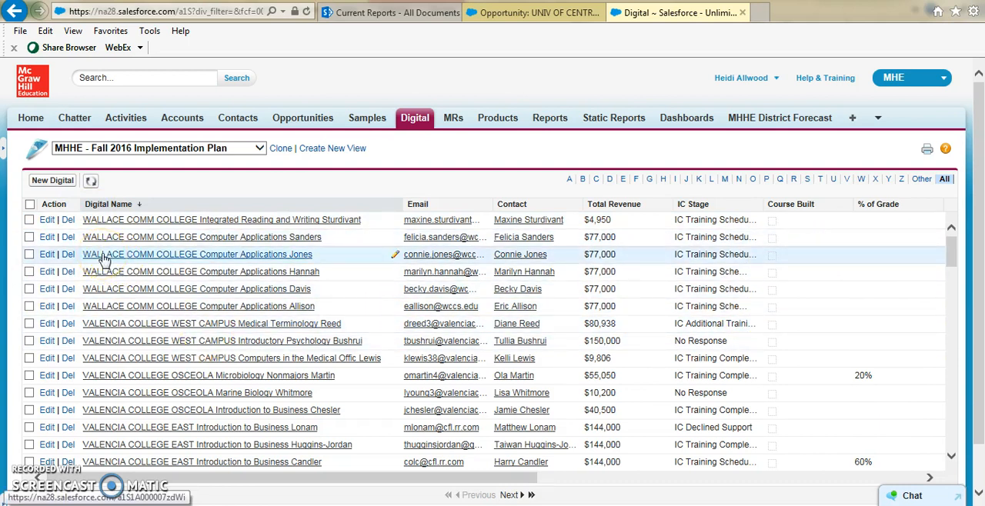
Step: Check the second and third WALLACE COMM COLLEGE Computer Applications records (Sanders and Jones)
left_click(29, 254)
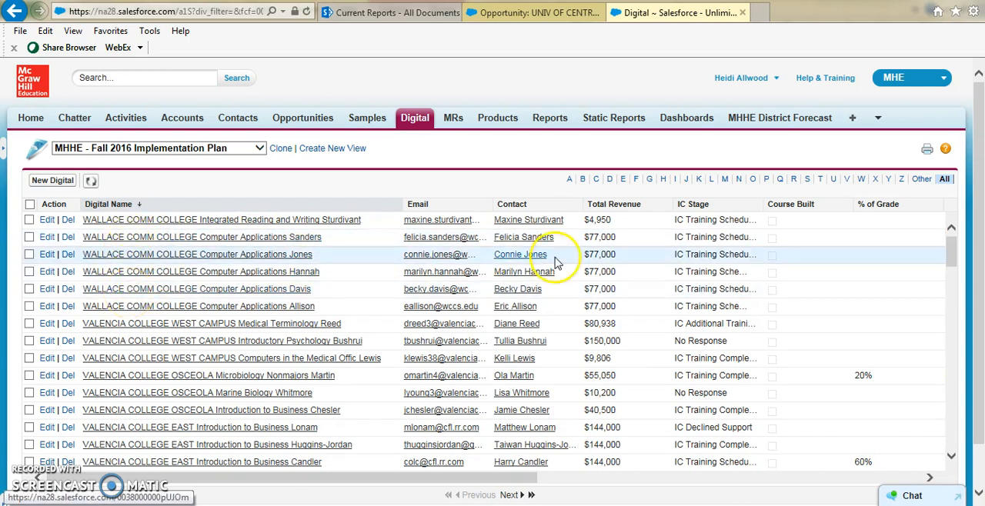
mouse_move(161, 271)
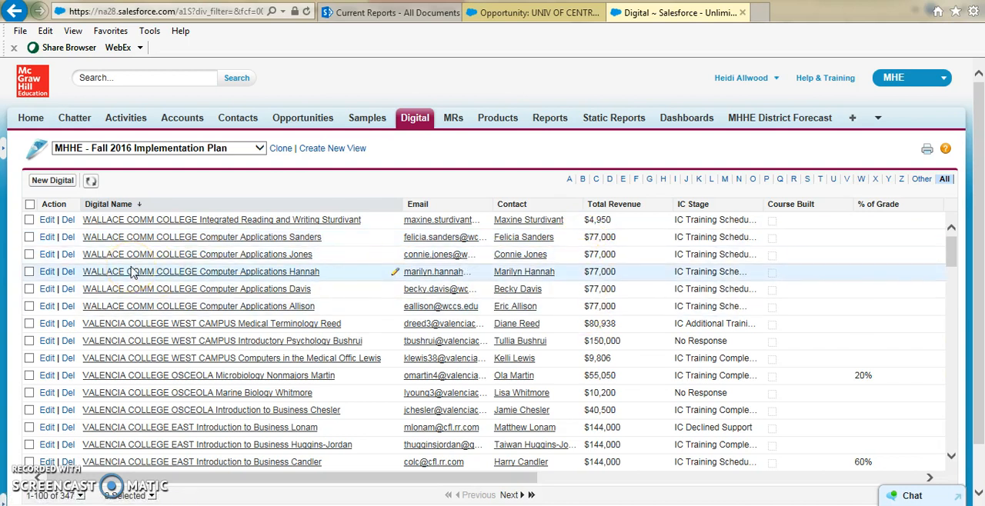
mouse_move(872, 237)
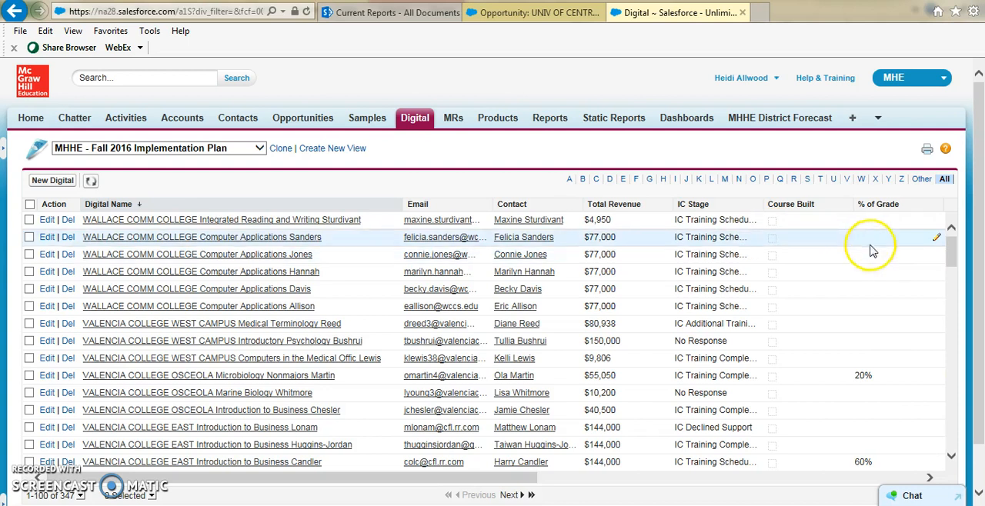
mouse_move(32, 237)
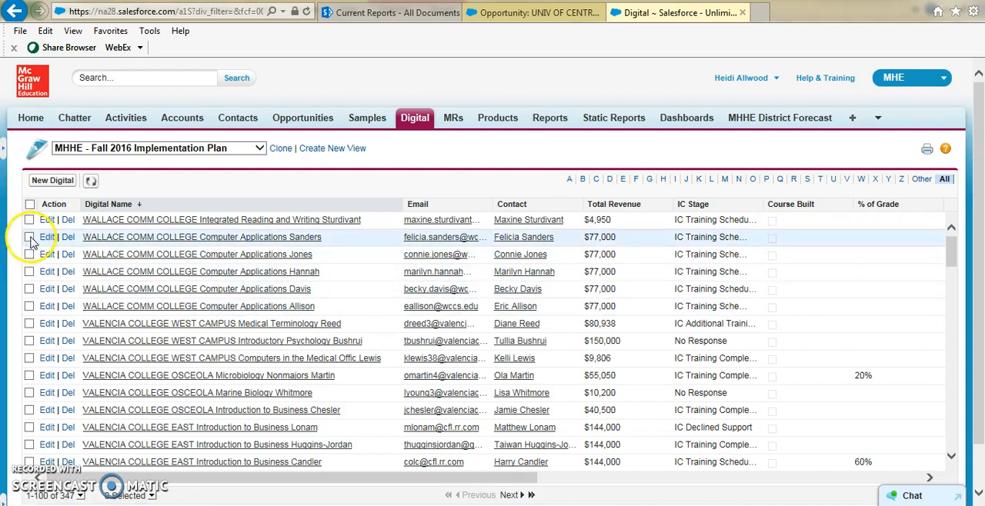
left_click(29, 254)
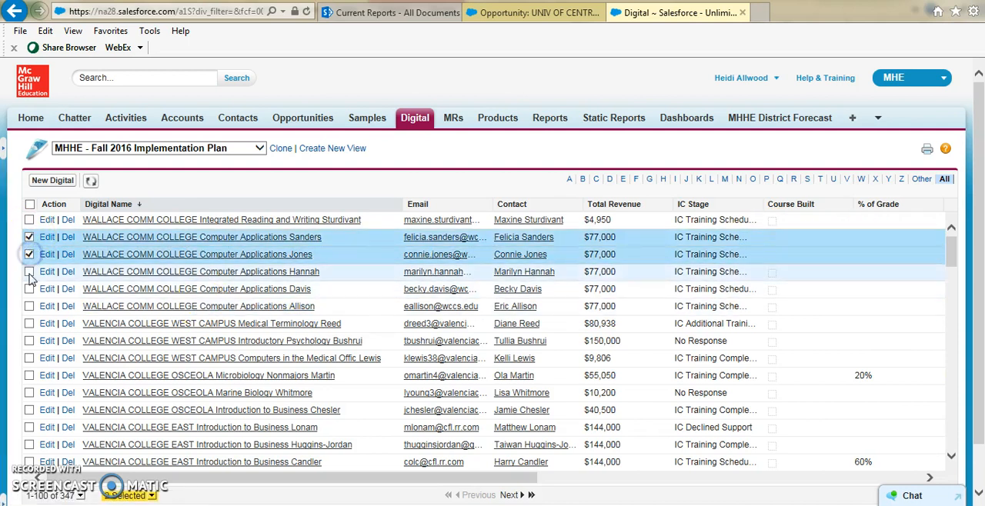
Step: Extend the selection to five Computer Applications records and begin an inline % of Grade edit
left_click(30, 306)
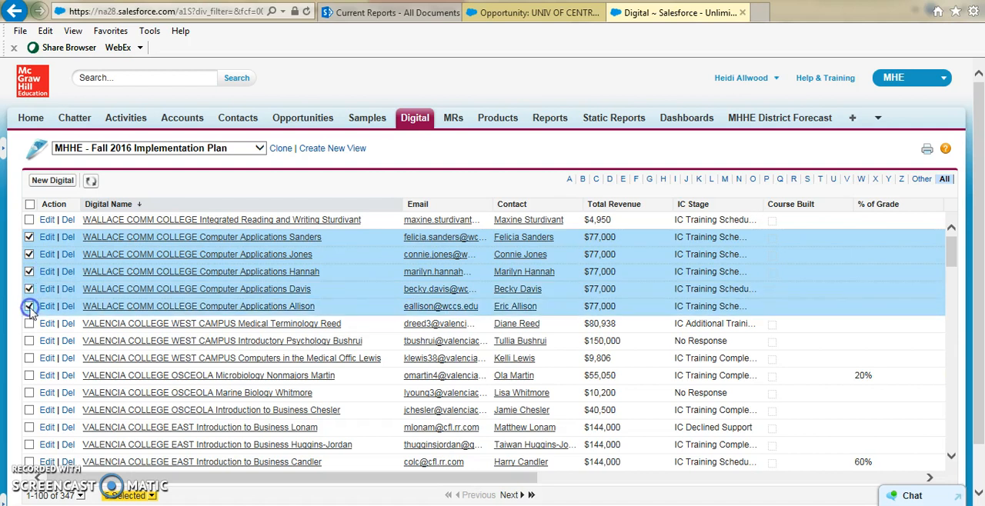
mouse_move(812, 394)
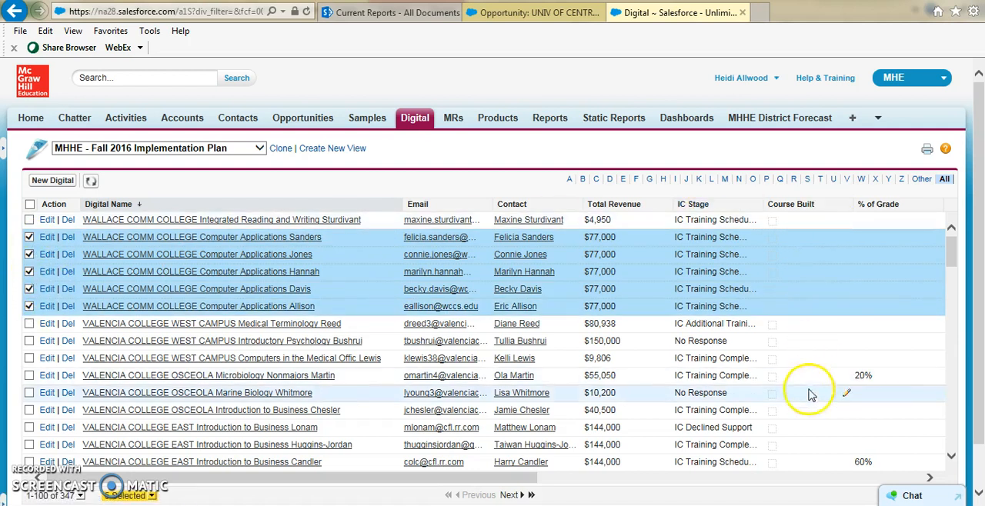
scroll("right", 3)
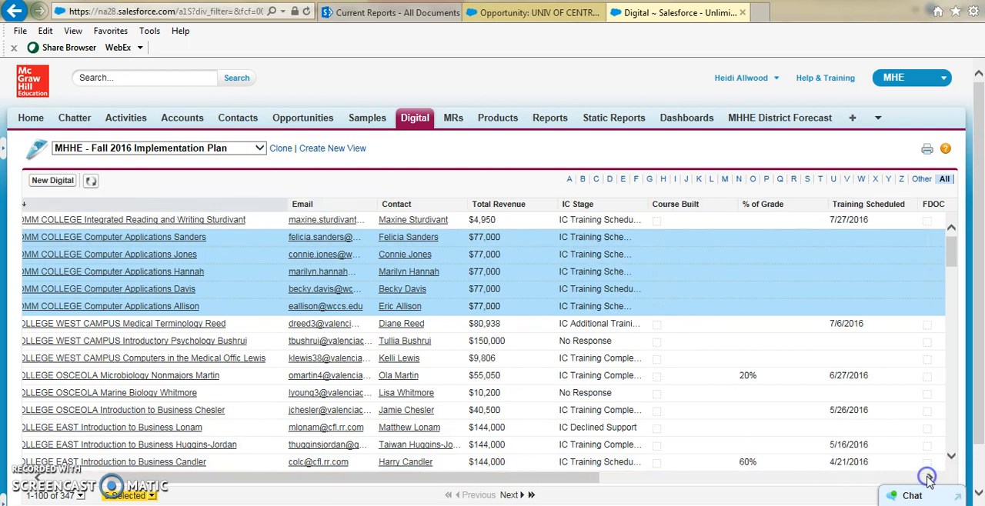
scroll("right", 3)
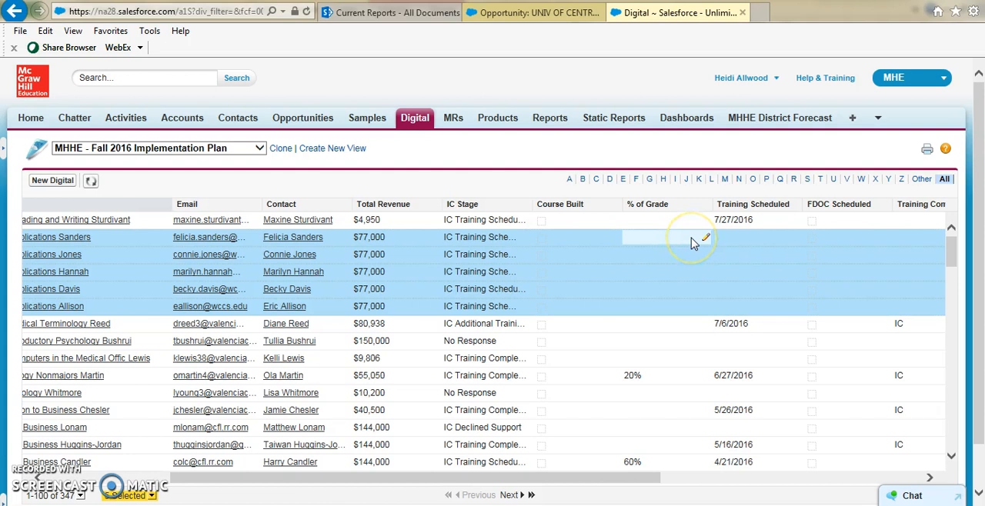
left_click(705, 237)
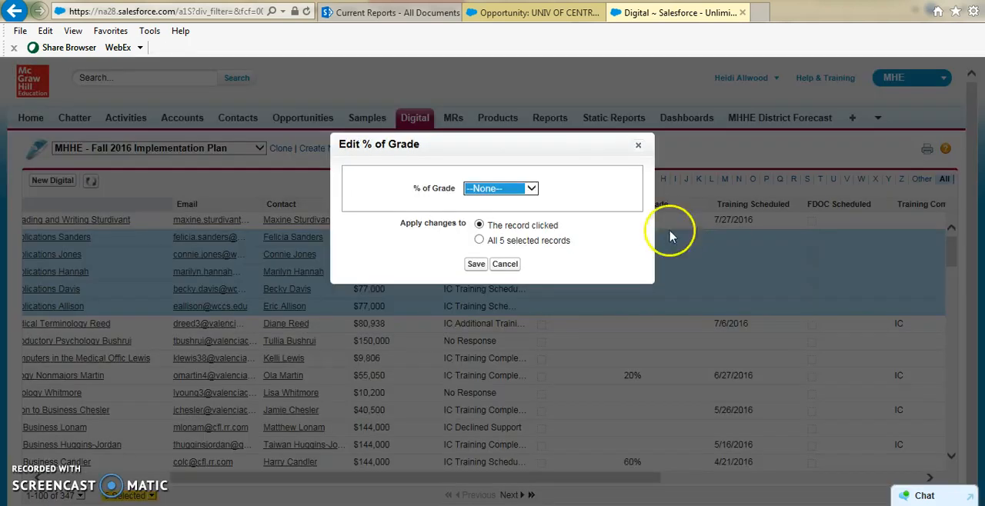
Step: Leave % of Grade at --None--, target all 5 selected records, then cancel without saving
left_click(530, 188)
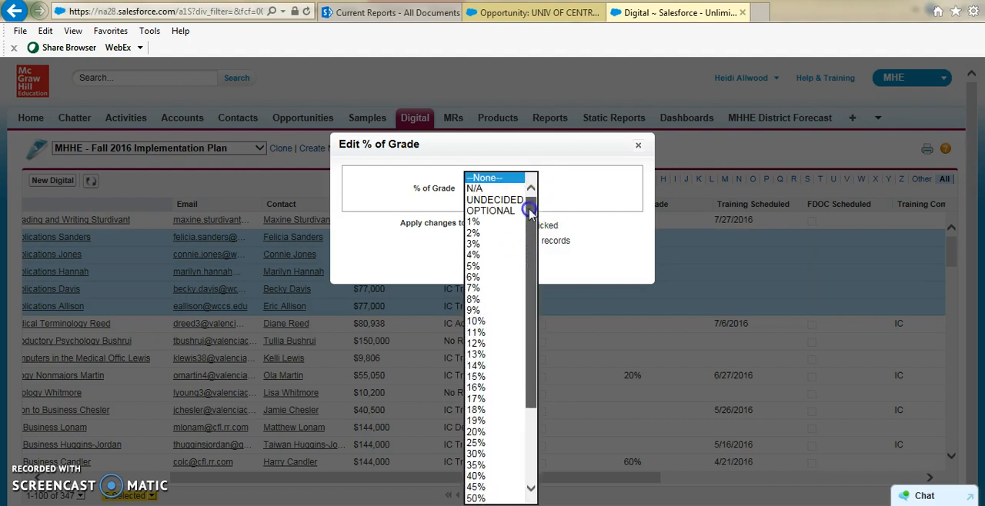
left_click(485, 177)
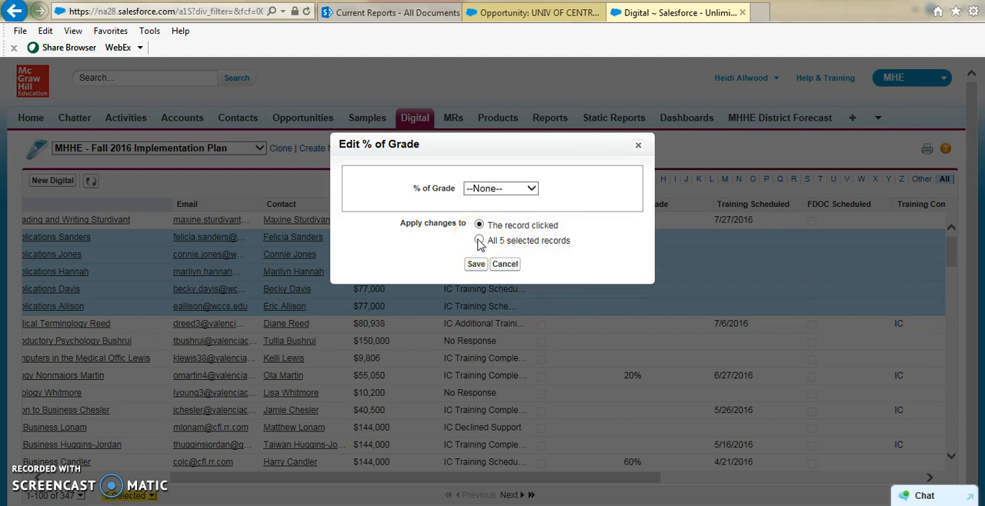
left_click(480, 240)
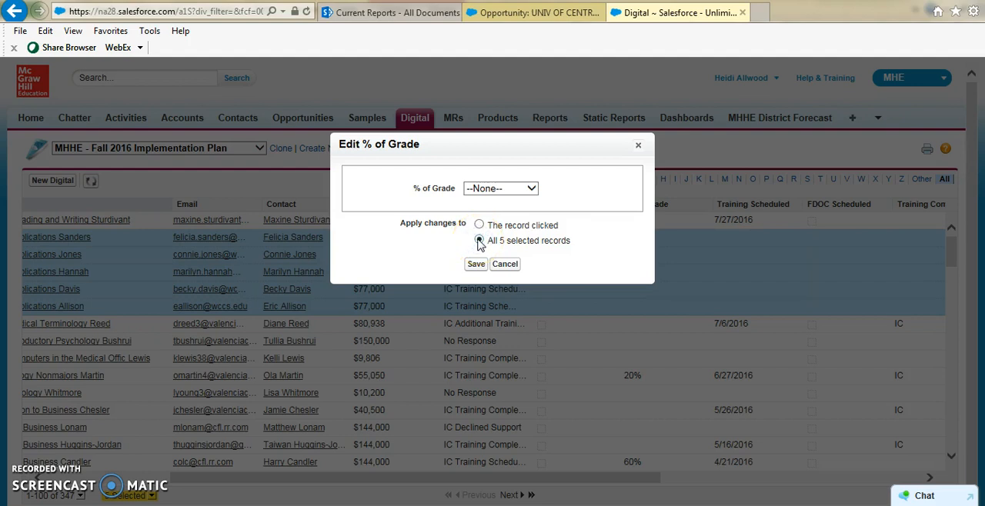
left_click(479, 240)
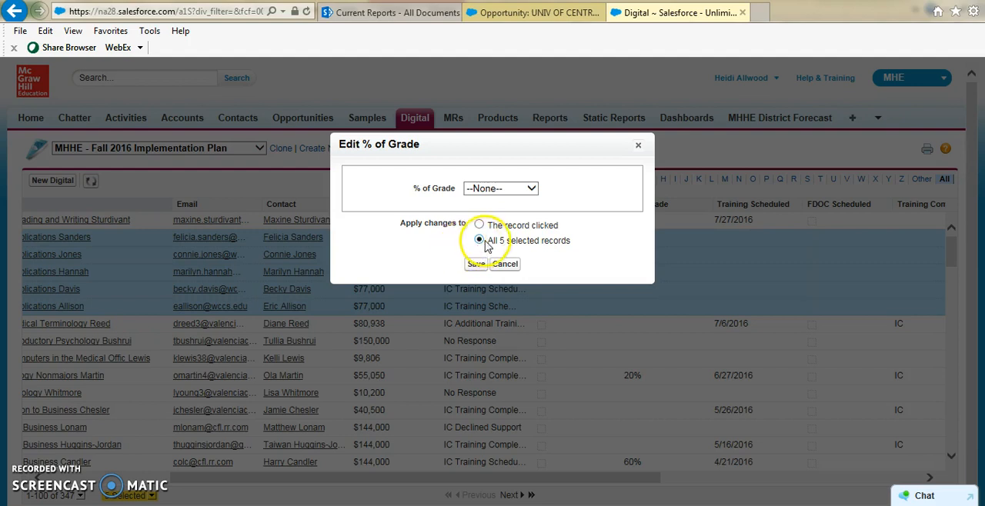
mouse_move(434, 273)
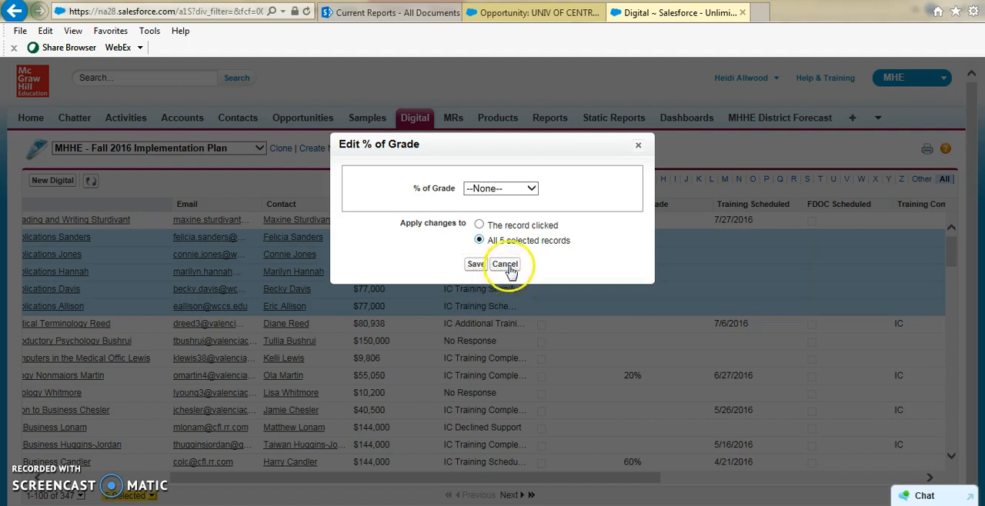
mouse_move(500, 286)
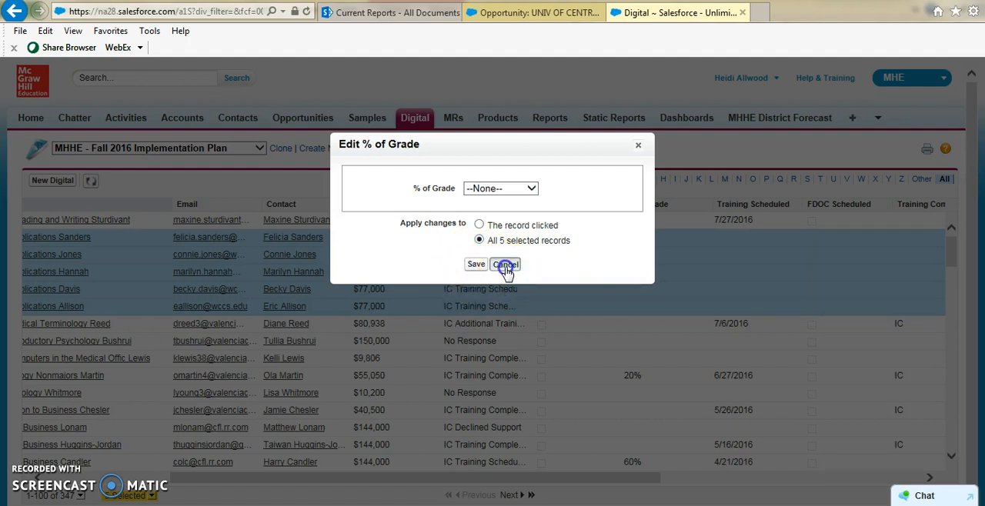
left_click(505, 264)
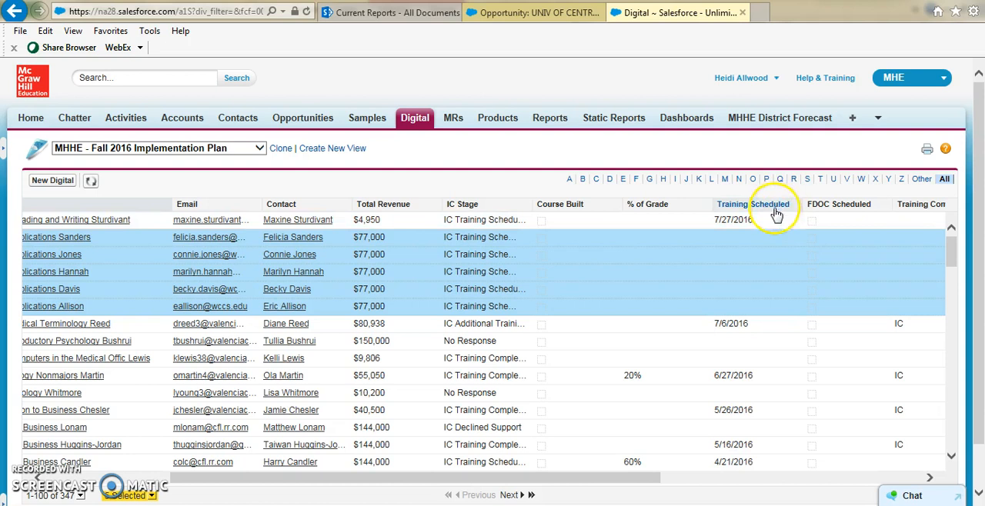
left_click(755, 237)
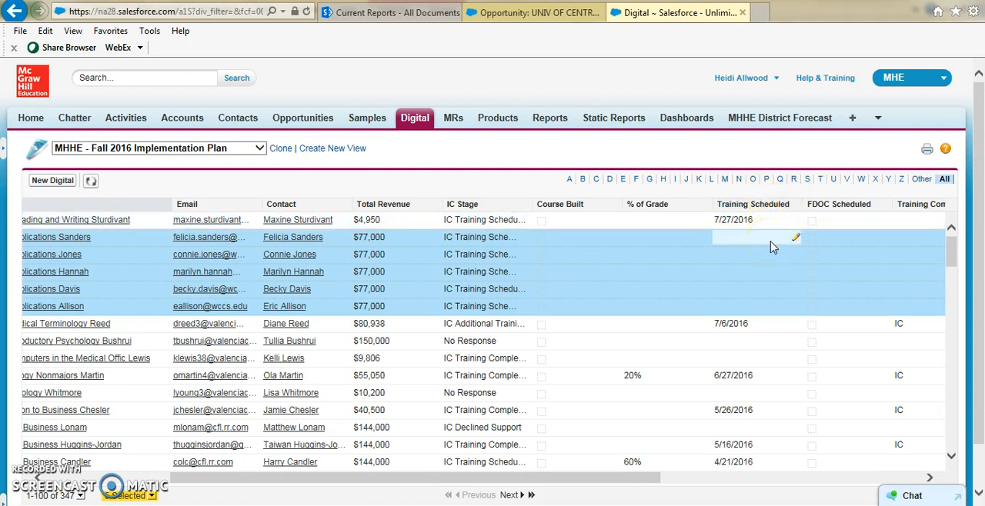
left_click(797, 237)
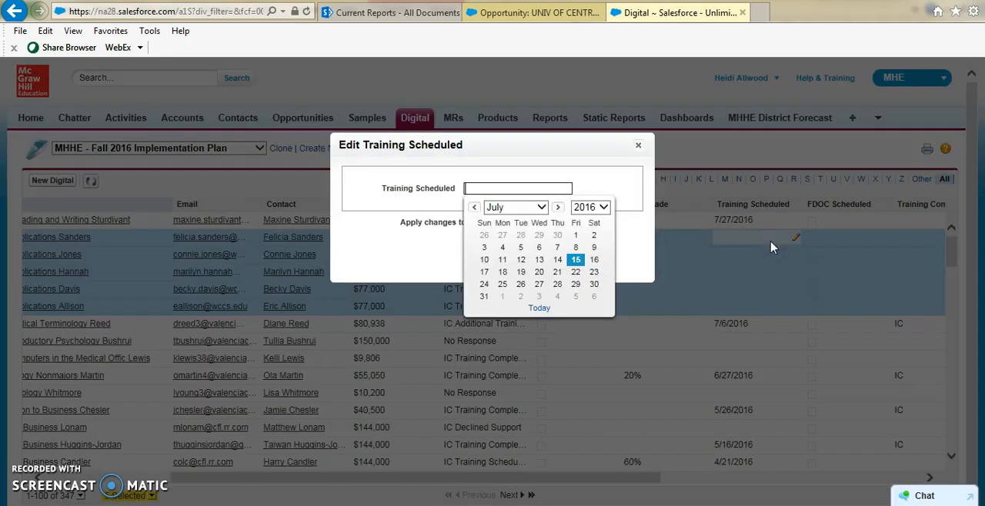
mouse_move(625, 294)
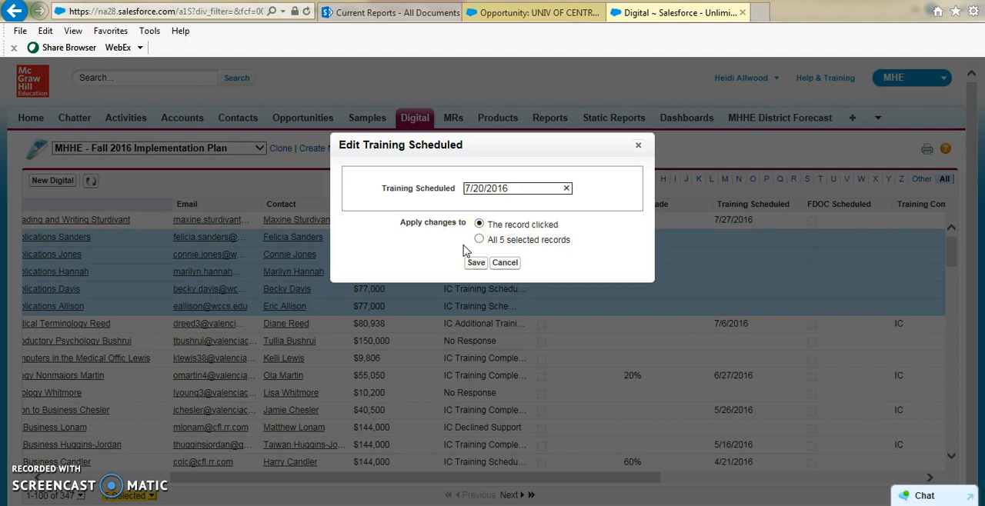
mouse_move(464, 246)
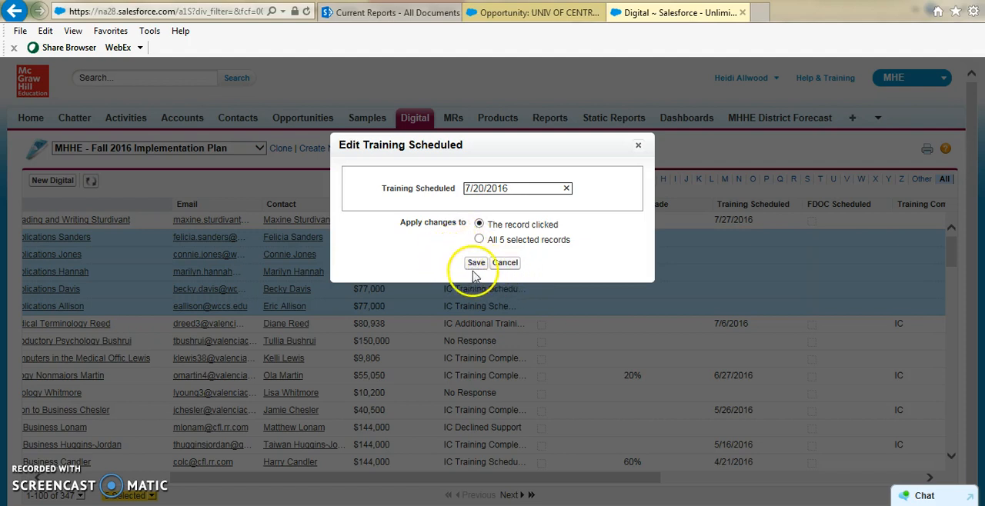
mouse_move(505, 262)
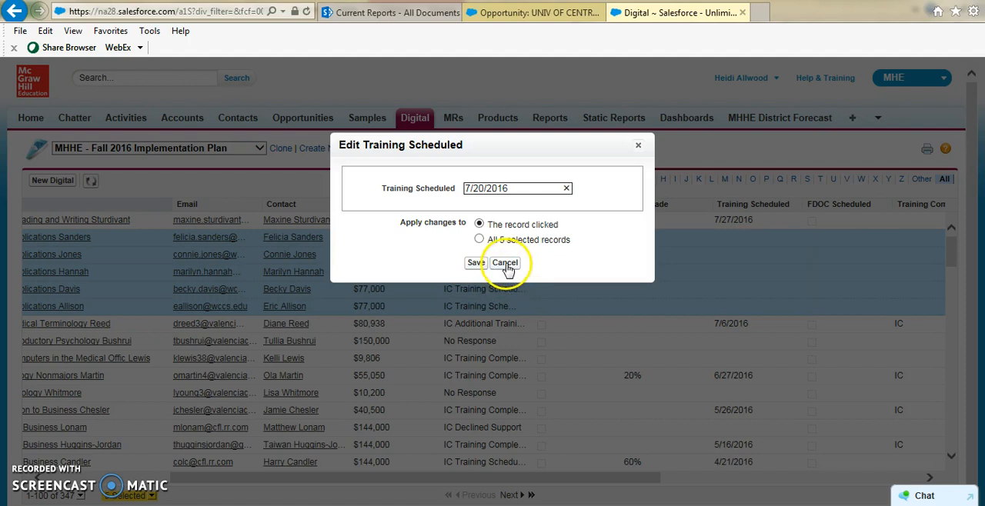
left_click(505, 262)
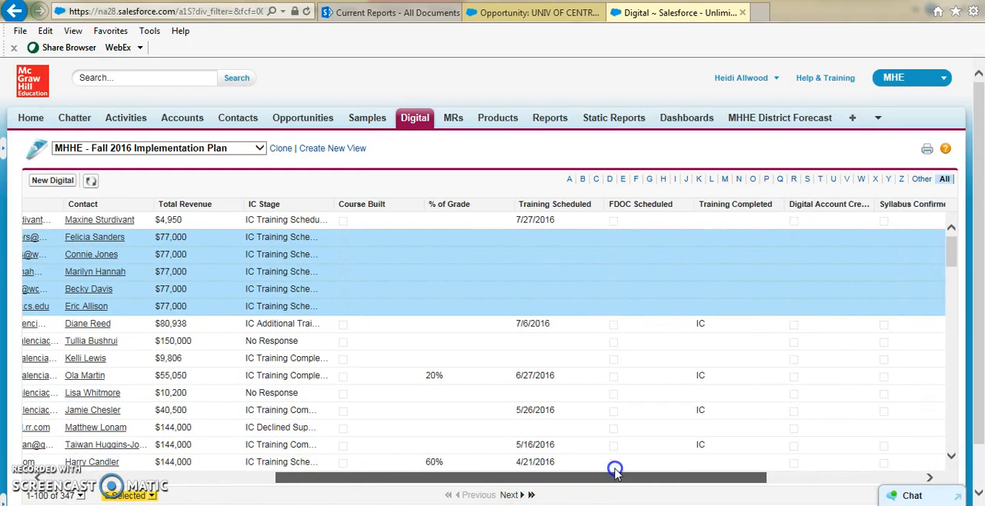
mouse_move(614, 462)
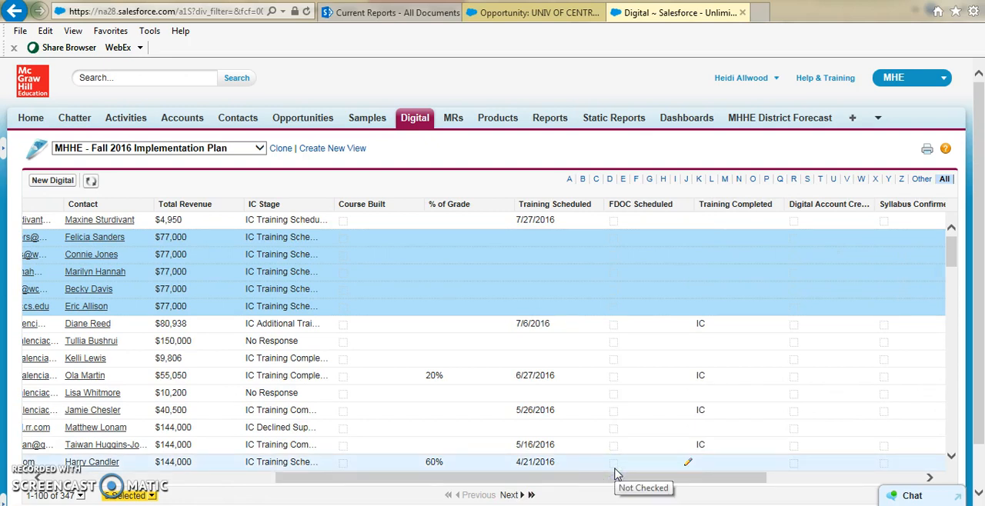
mouse_move(327, 272)
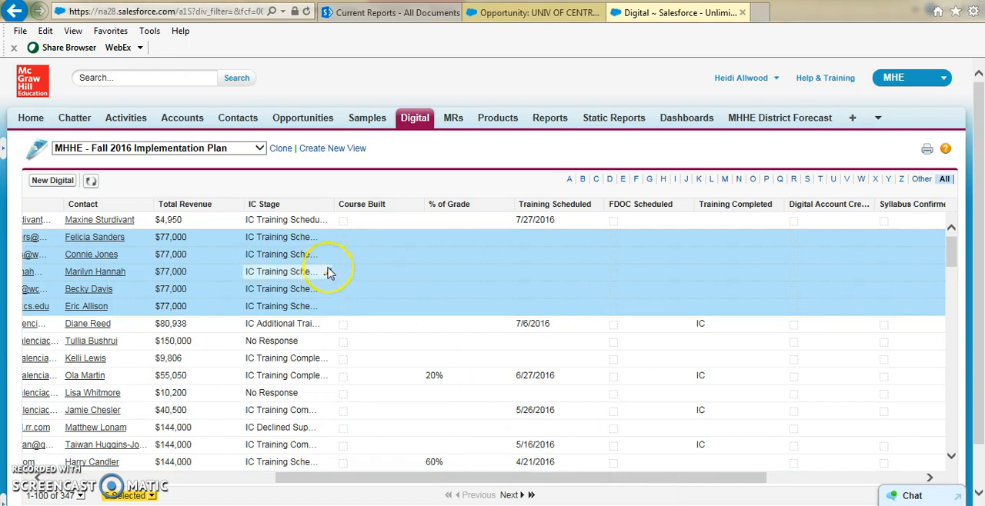
mouse_move(302, 306)
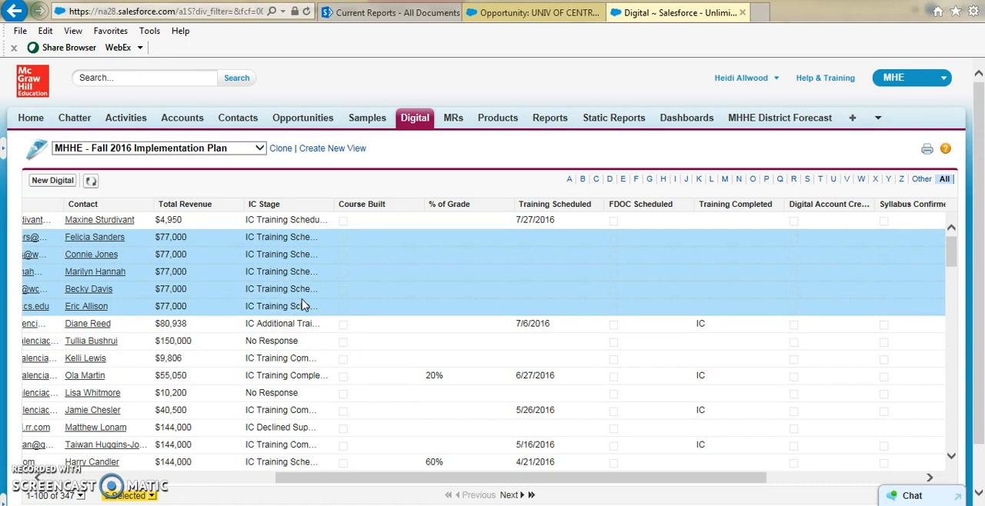
mouse_move(286, 267)
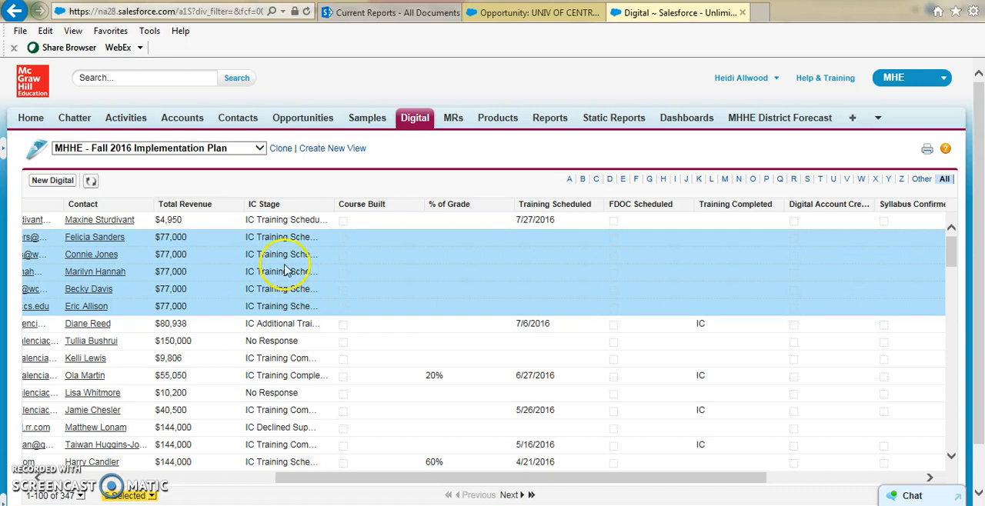
mouse_move(217, 164)
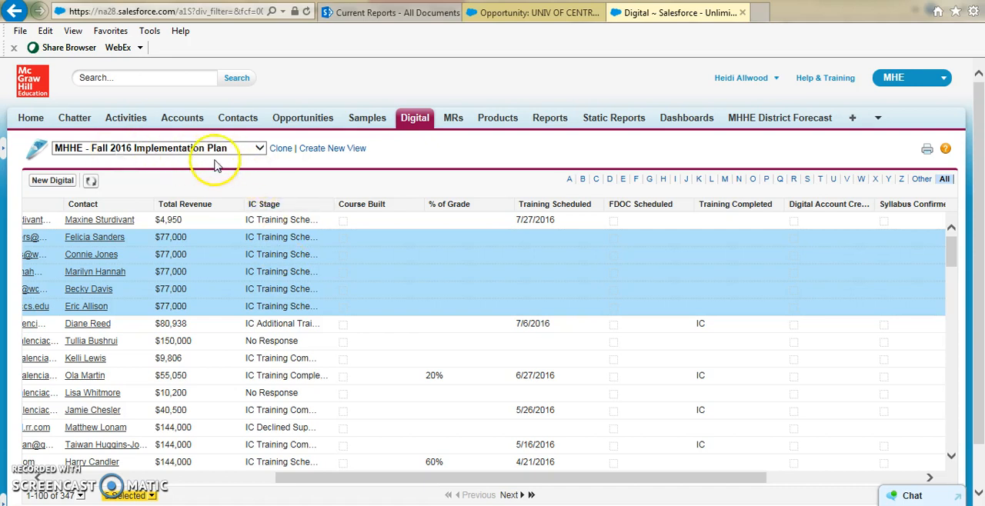
mouse_move(602, 481)
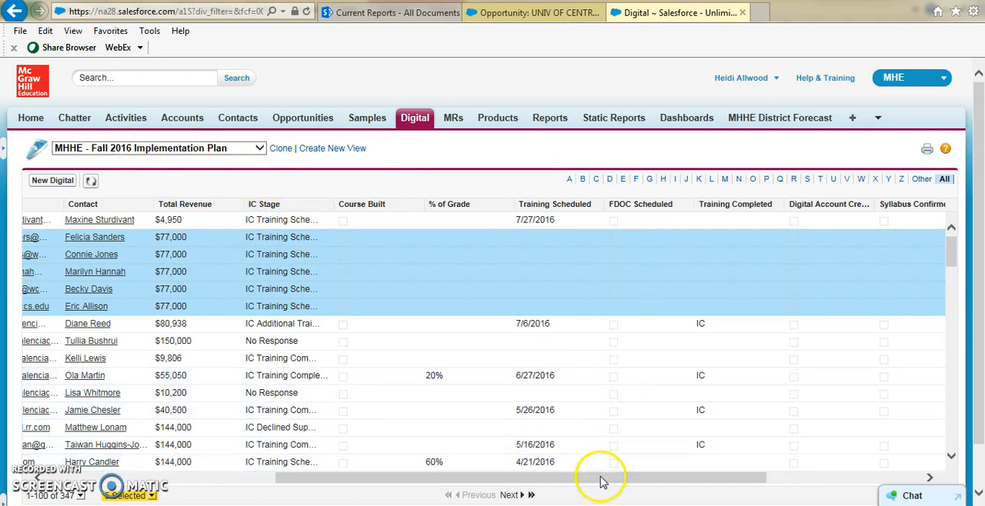
mouse_move(635, 255)
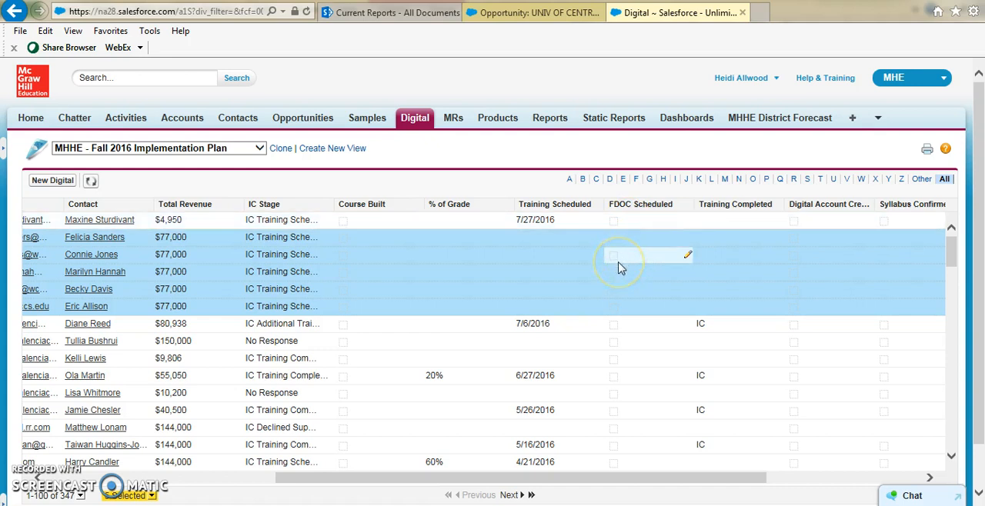
mouse_move(743, 254)
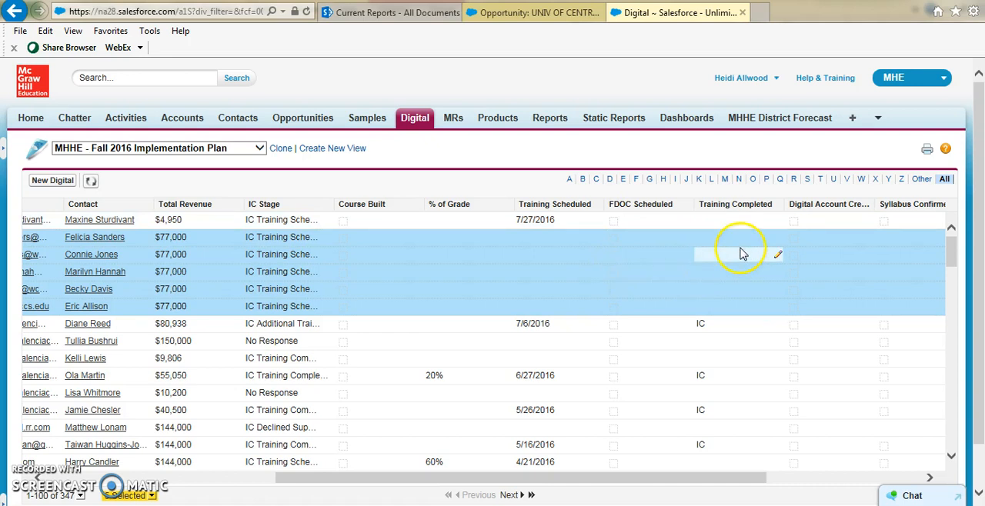
left_click(777, 254)
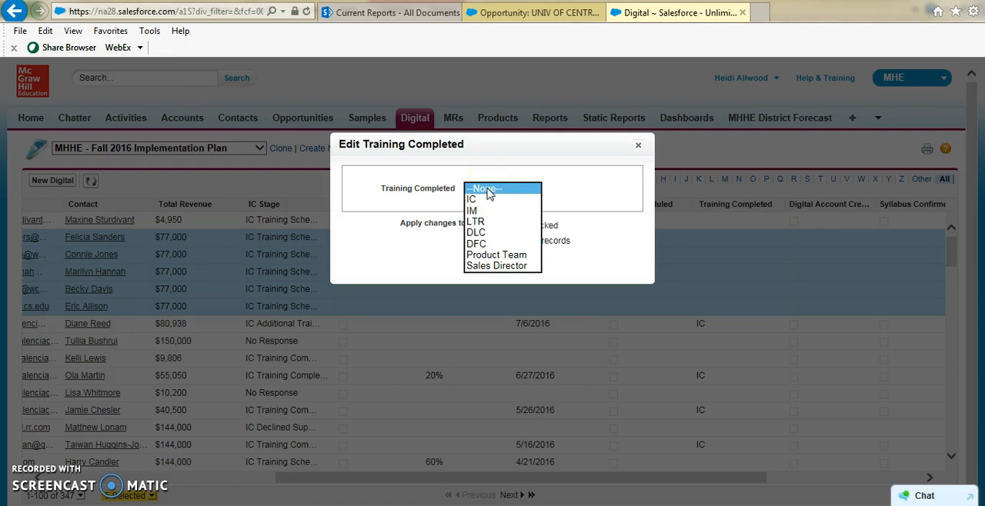
left_click(483, 188)
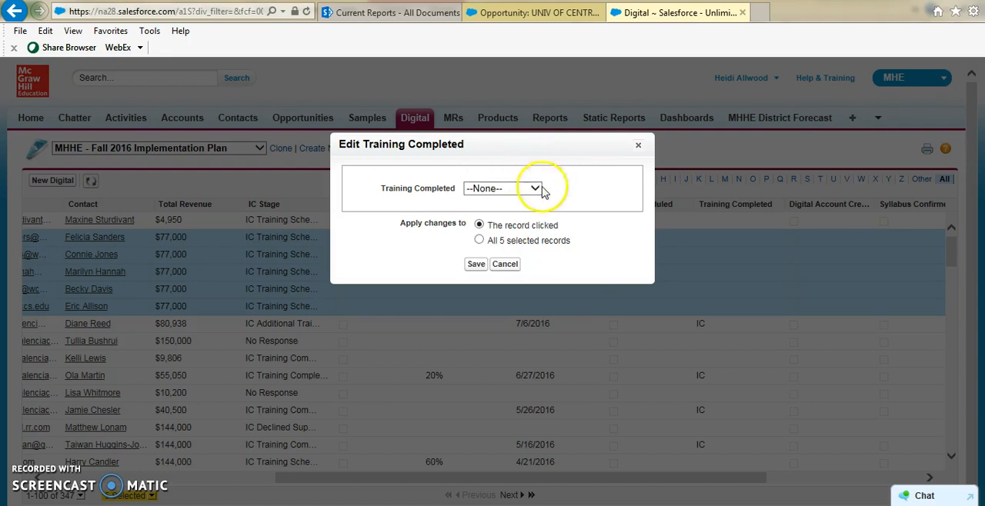
mouse_move(627, 248)
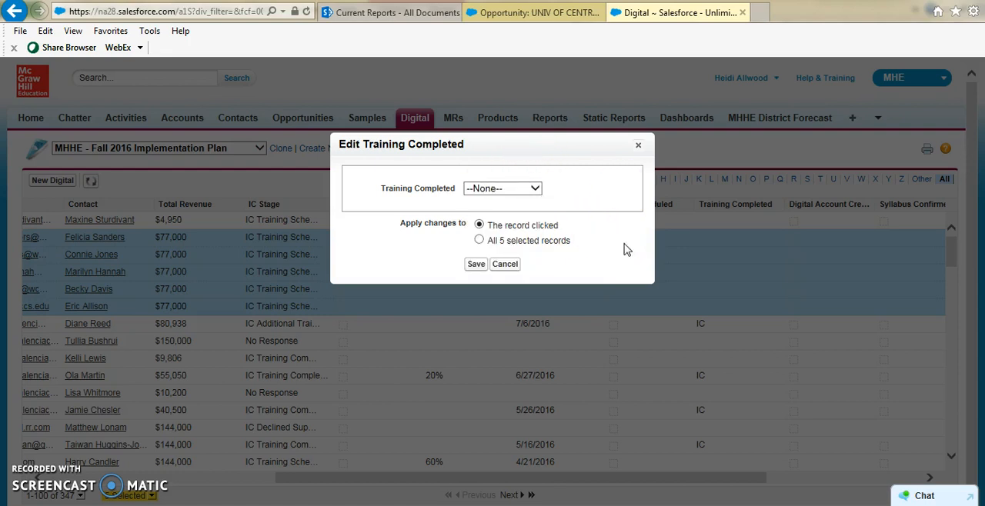
left_click(504, 264)
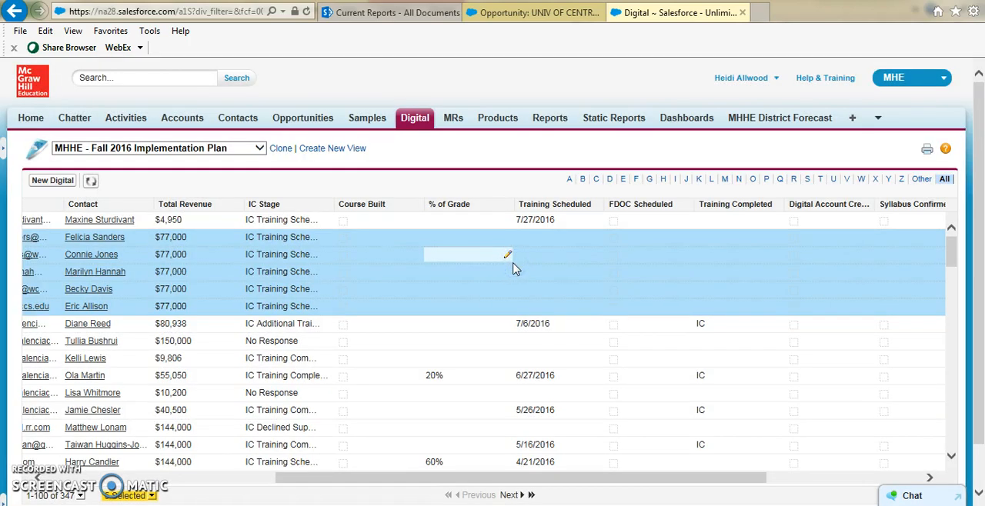